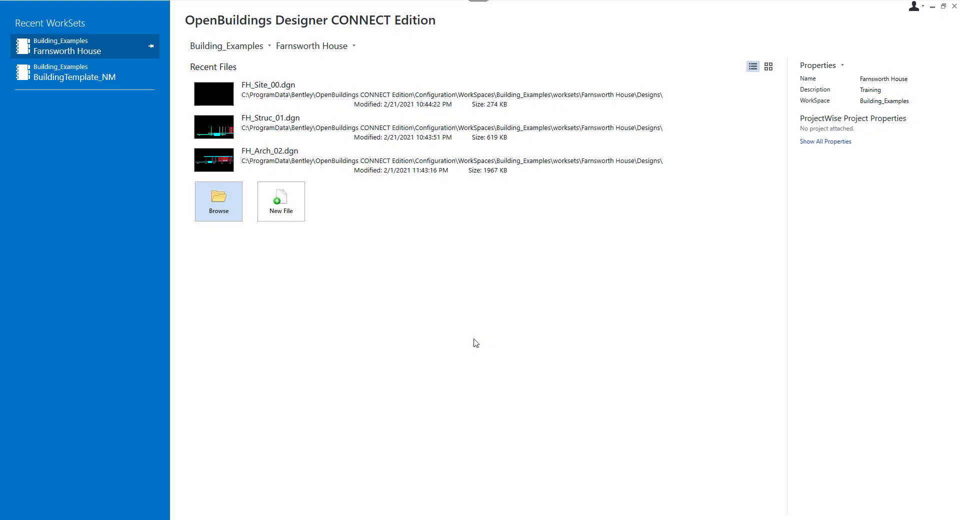
mouse_move(317, 238)
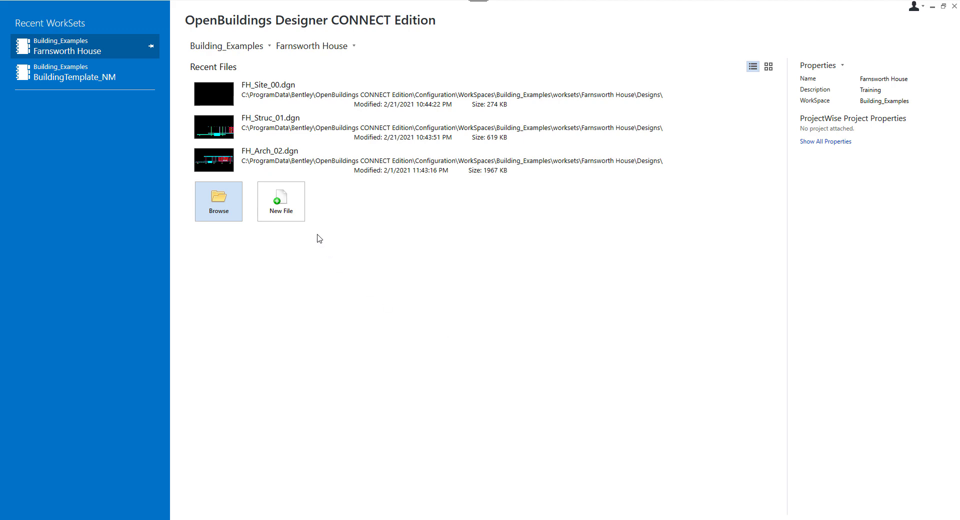
Create and save the new design file FH_Mech_03 in the Designs folder.
click(280, 200)
text(FH_Mech_03)
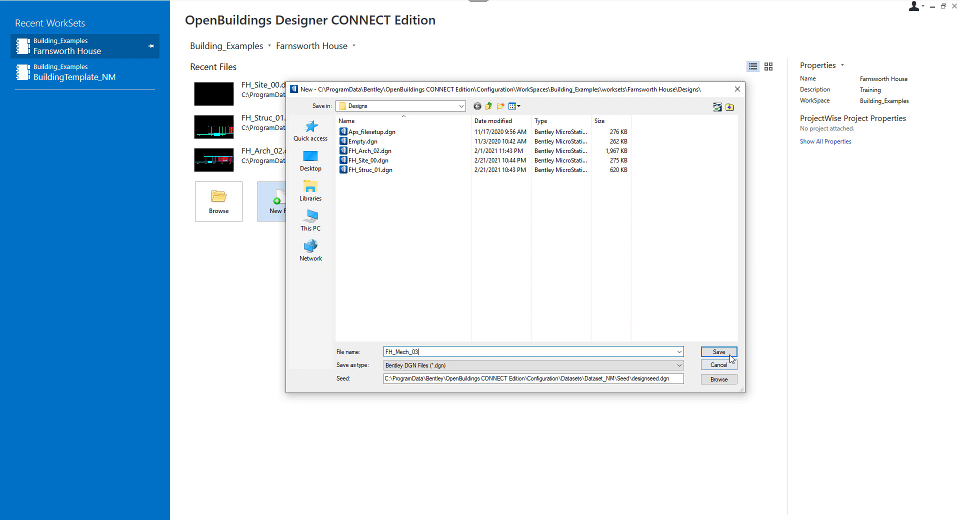
click(718, 351)
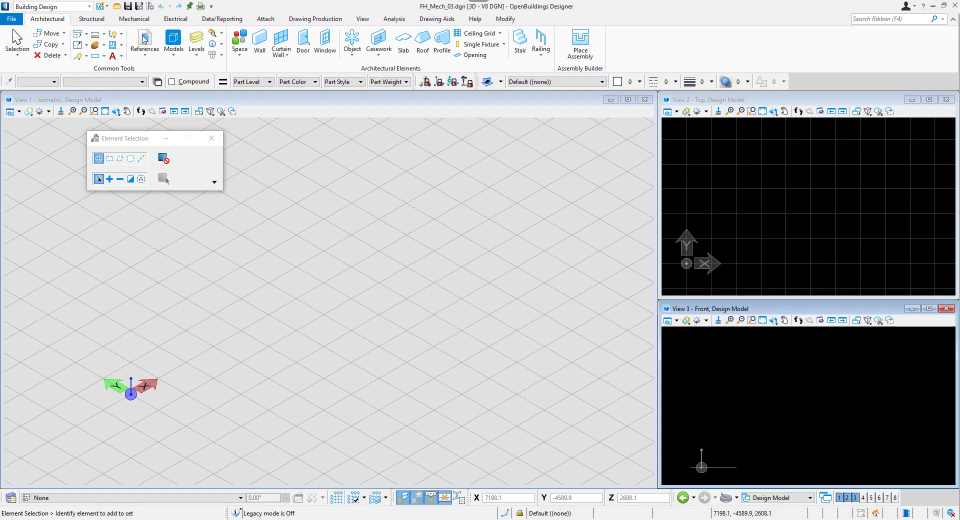
Attach FH_Arch_02.dgn and FH_Struc_01.dgn as references to the mechanical file.
click(144, 41)
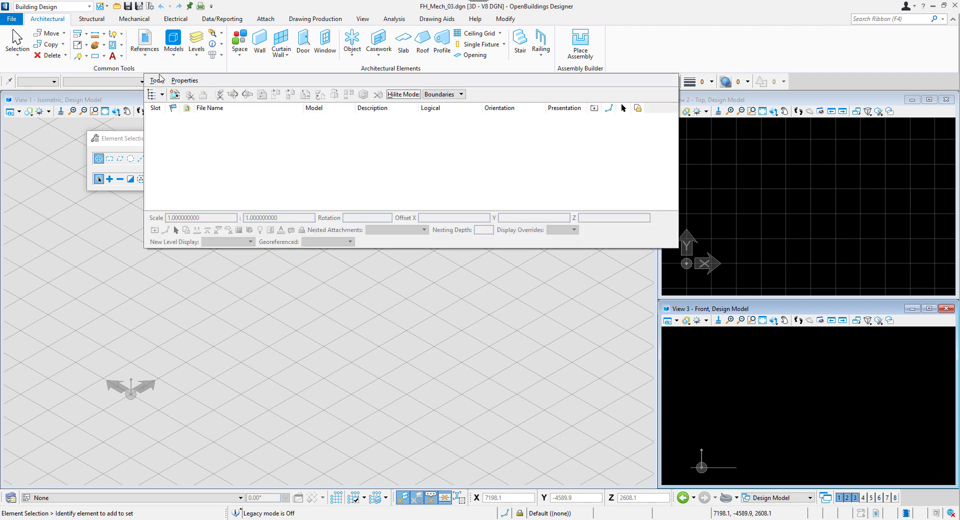
click(174, 94)
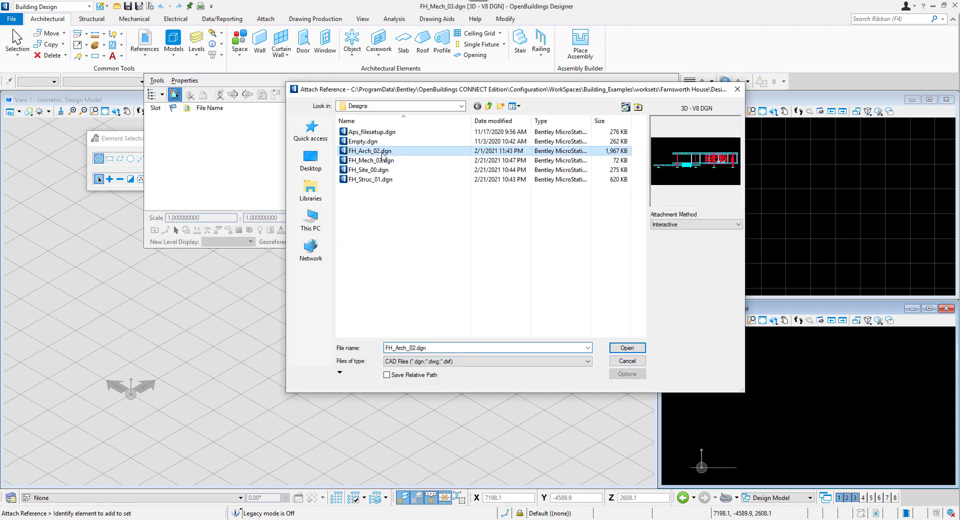
click(370, 179)
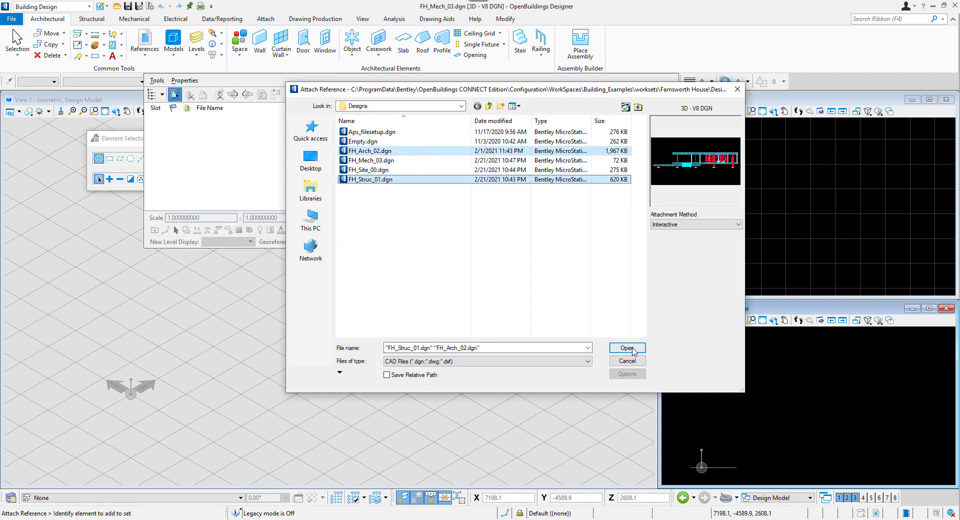
click(626, 348)
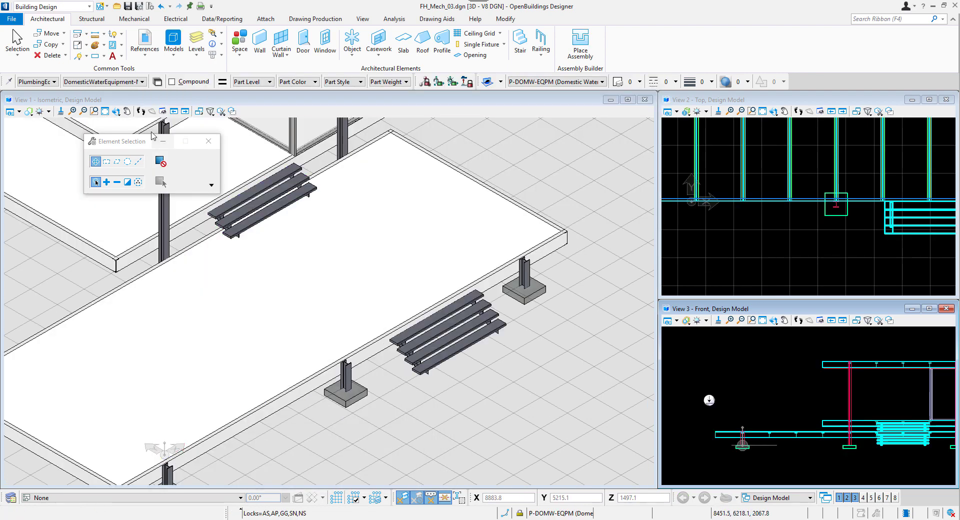
Fit the views, make Upper Terrace the active floor and clip View 1 to the central core.
click(105, 111)
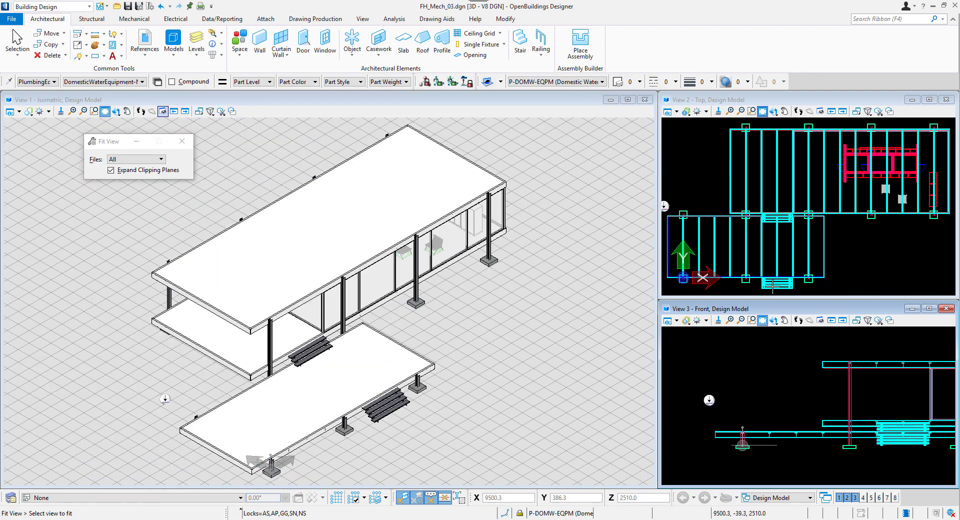
click(9, 111)
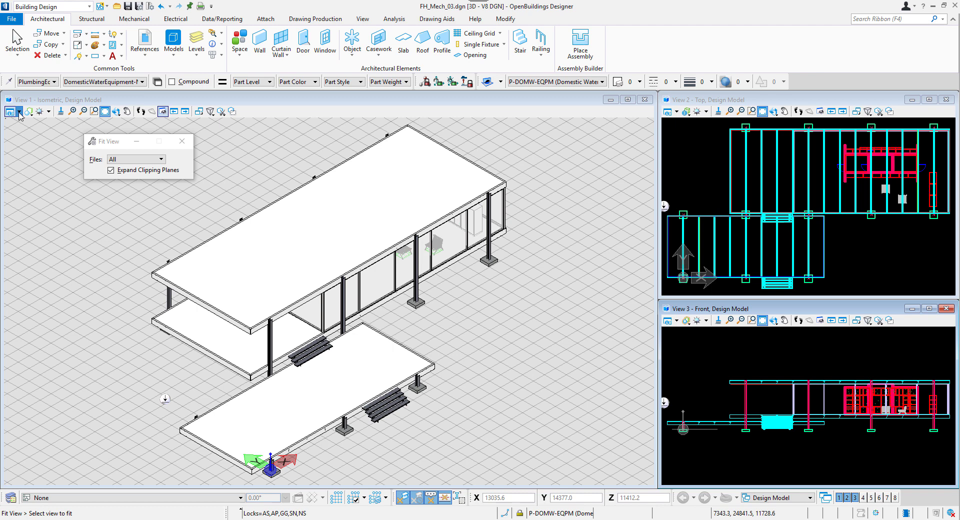
click(22, 111)
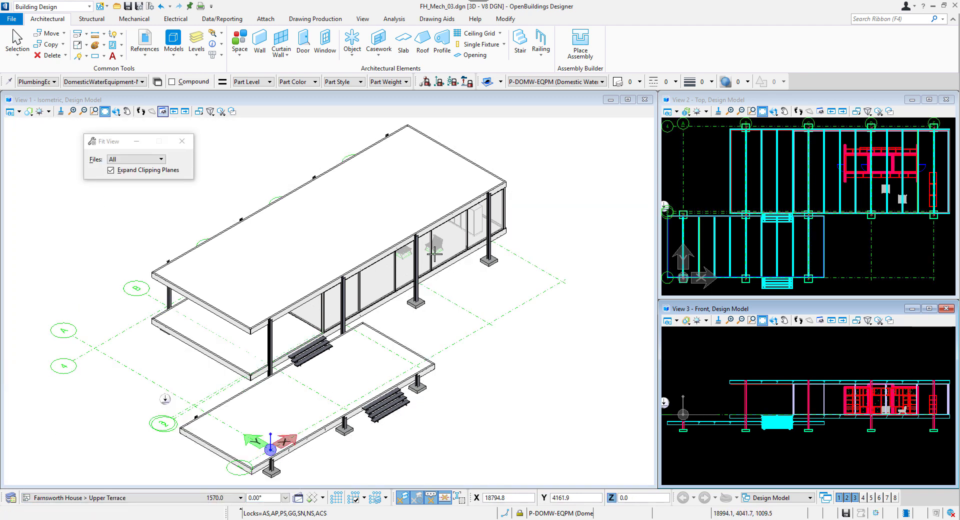
click(54, 81)
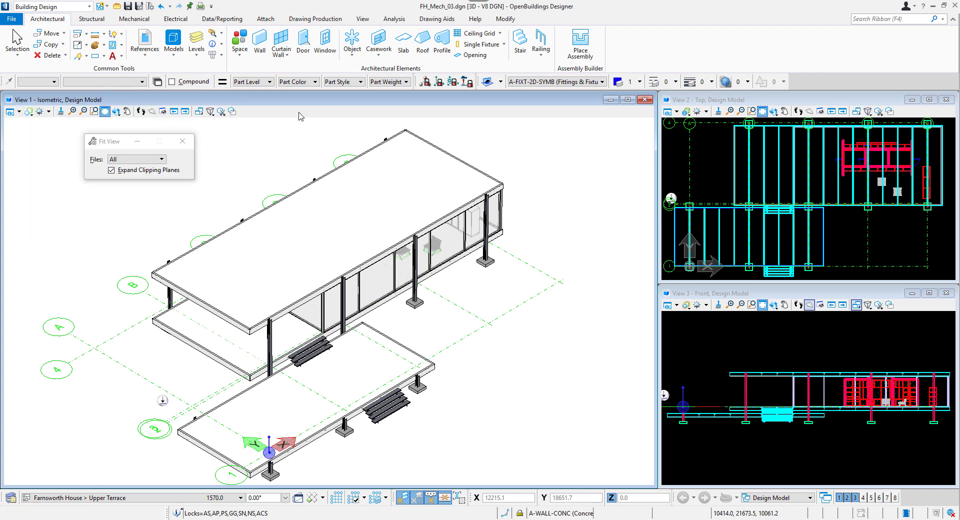
click(211, 111)
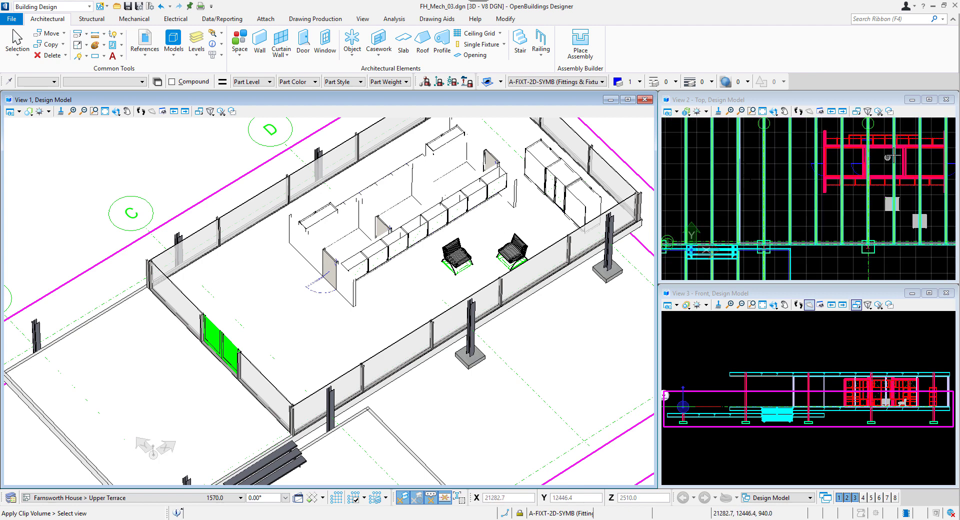
Start Mechanical fixture placement and choose the default Showers part for the core bathroom.
click(134, 19)
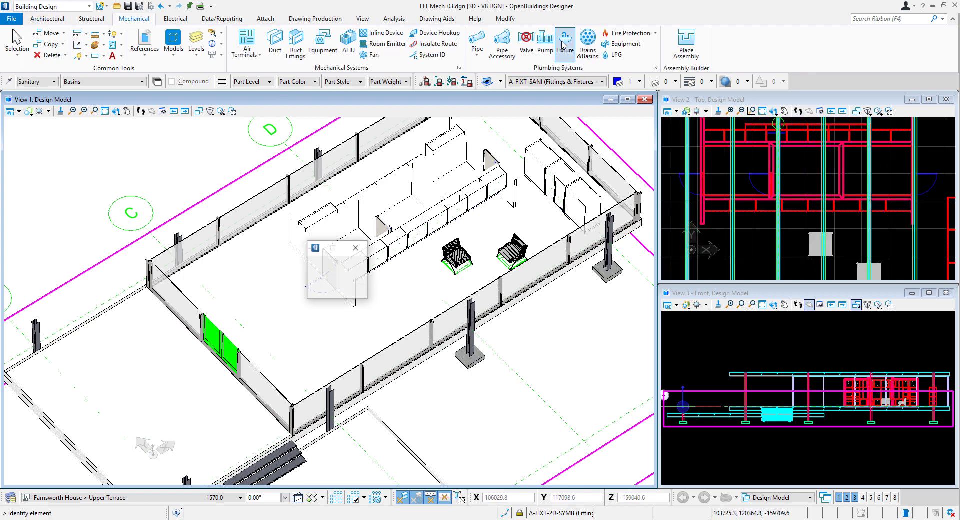
click(564, 40)
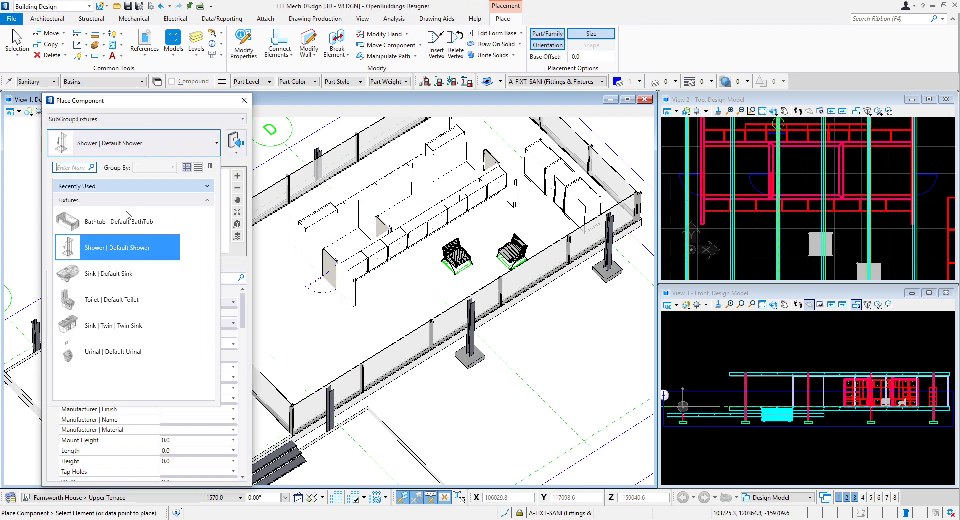
click(119, 221)
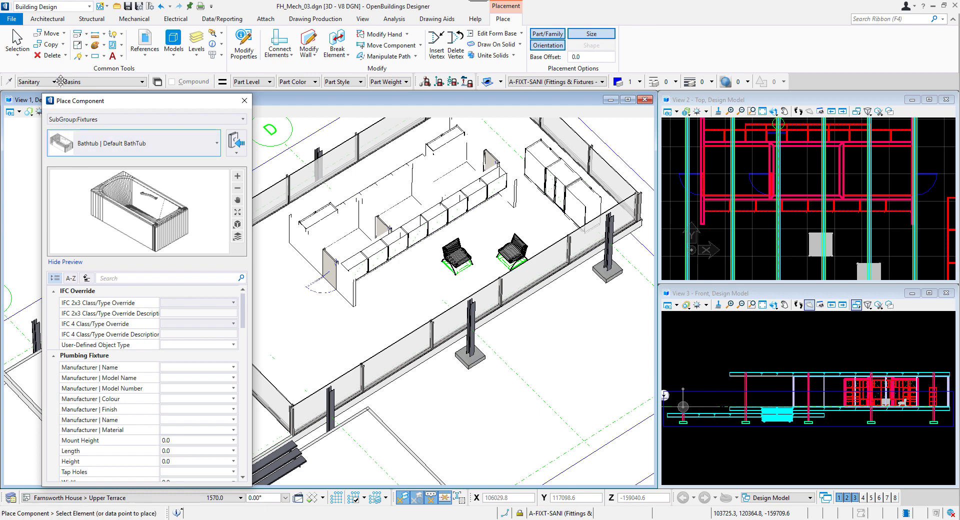
click(104, 81)
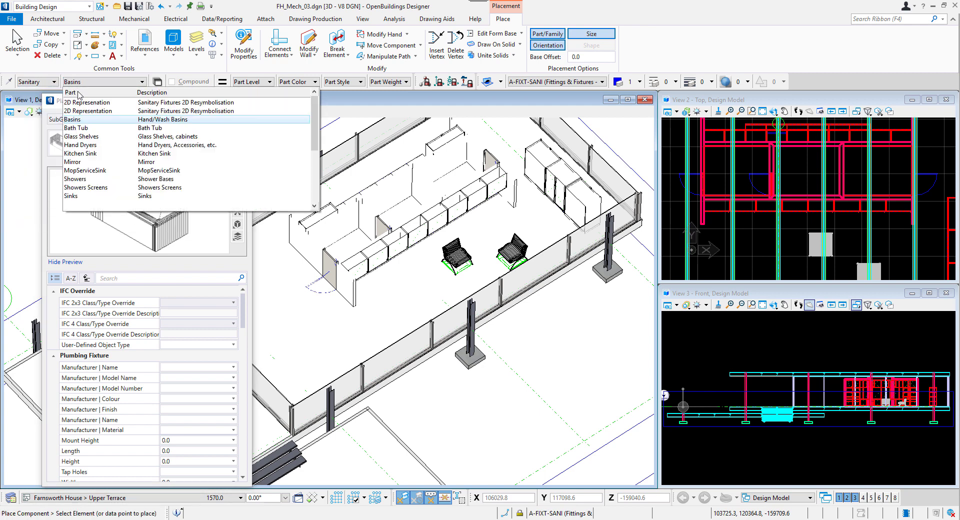
click(76, 127)
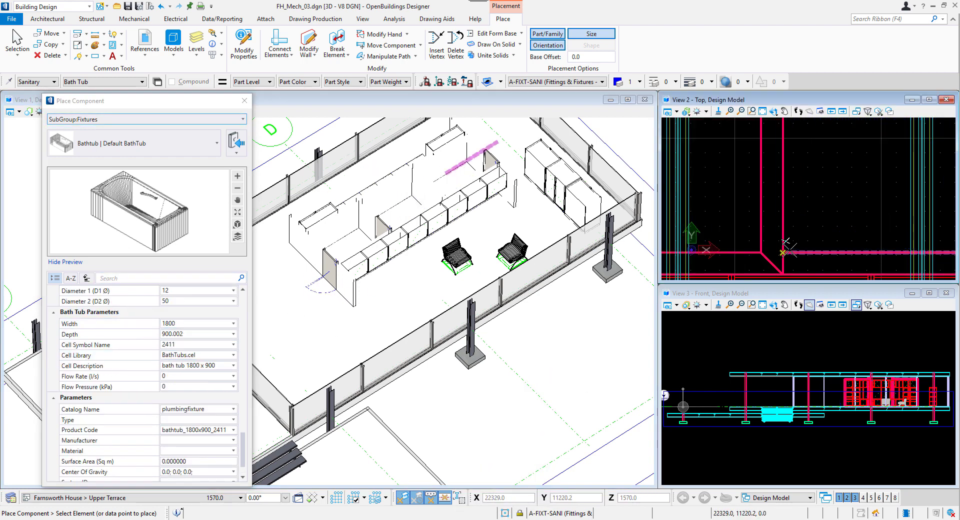
click(447, 171)
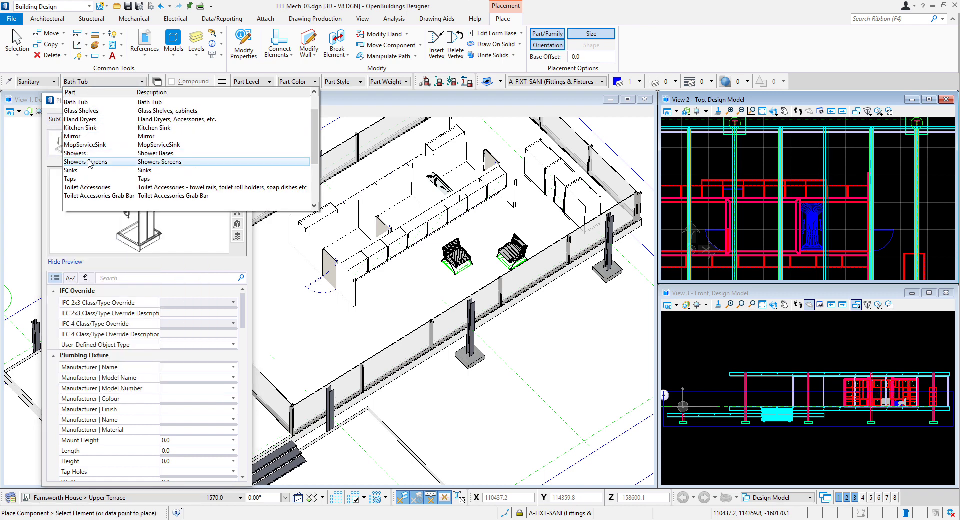
click(75, 153)
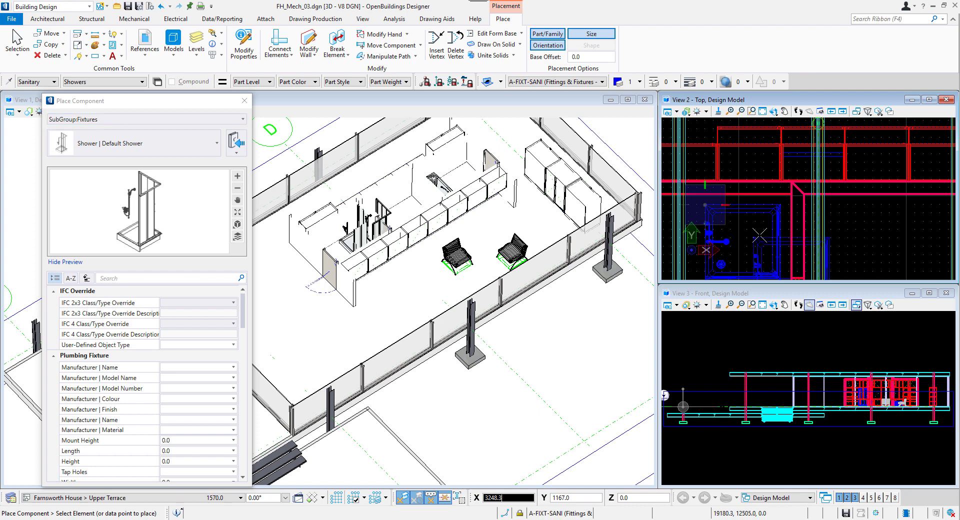
Rotate the placed shower 270° and move it into position against the core.
right_click(719, 239)
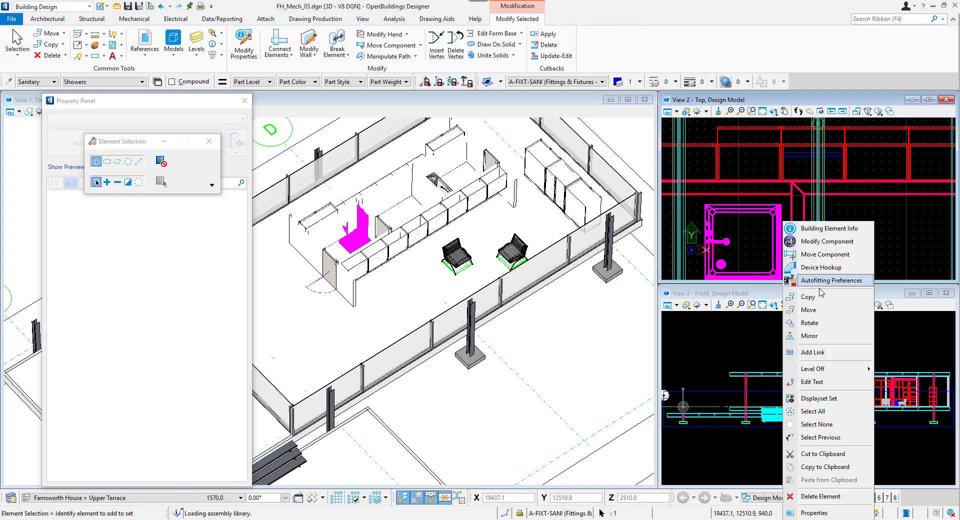
click(809, 323)
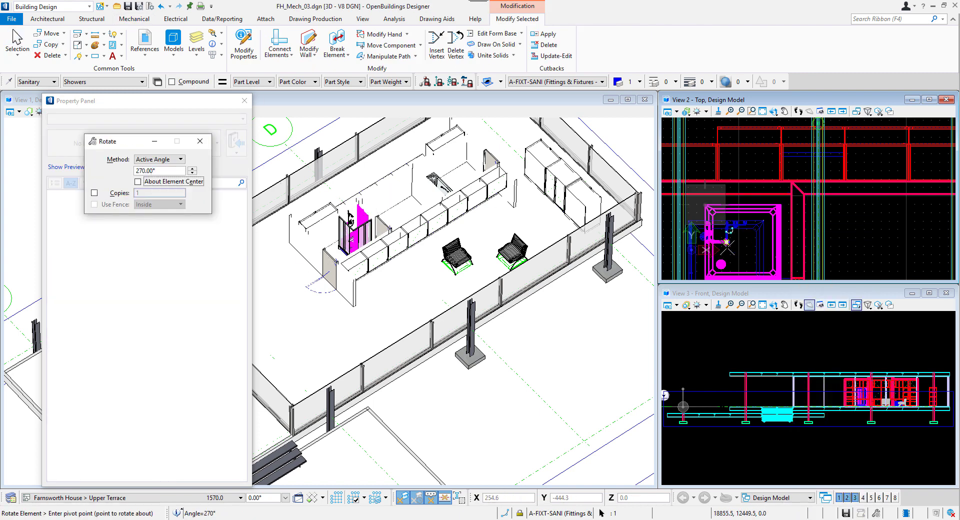
right_click(726, 239)
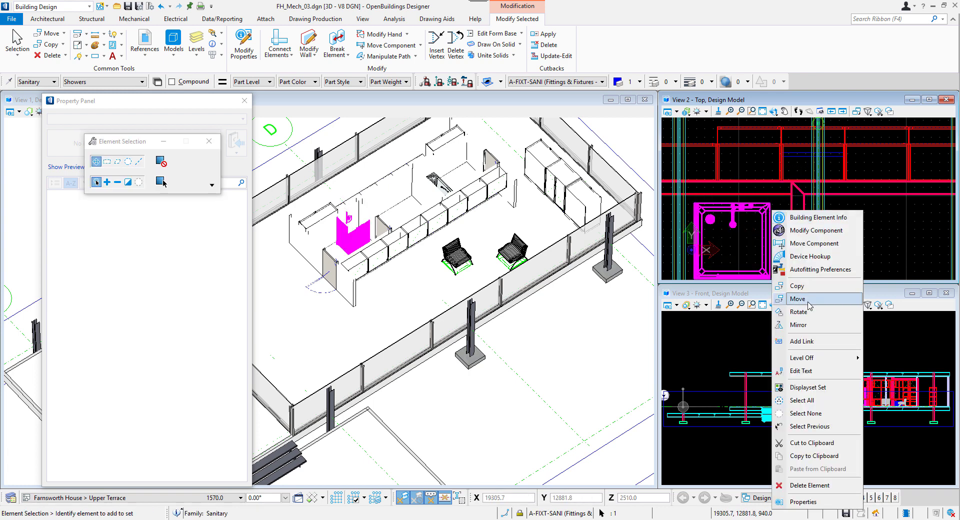
click(797, 299)
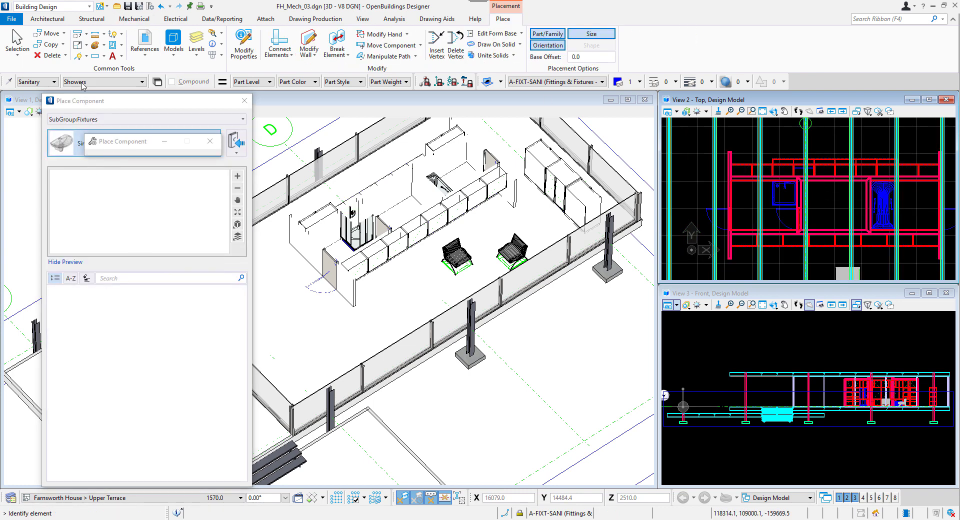
Place a Basins fixture in one bathroom and copy it into the other bathroom.
click(104, 81)
text(1100)
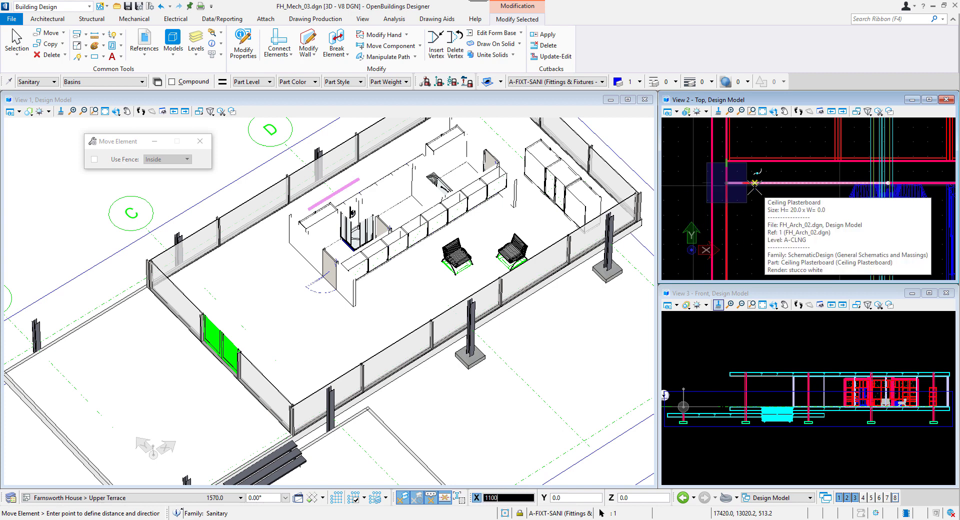
right_click(726, 208)
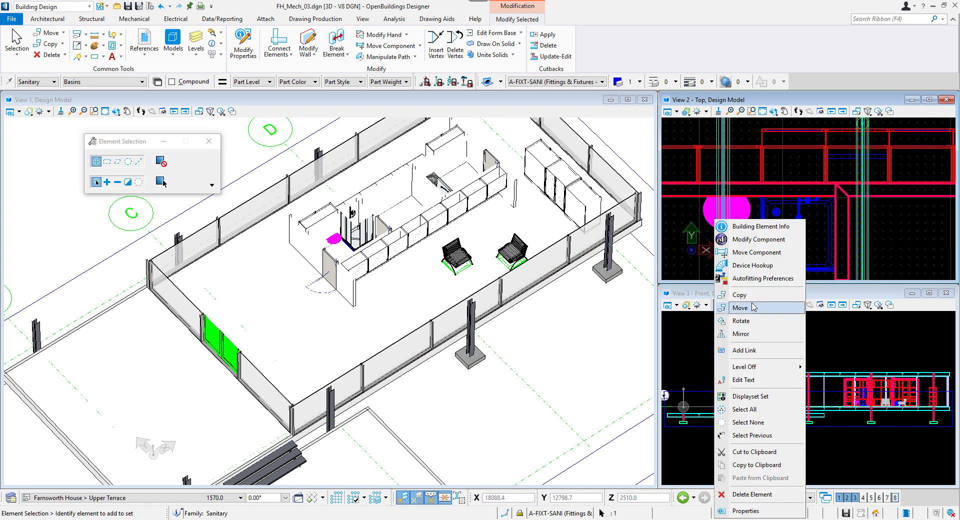
click(740, 295)
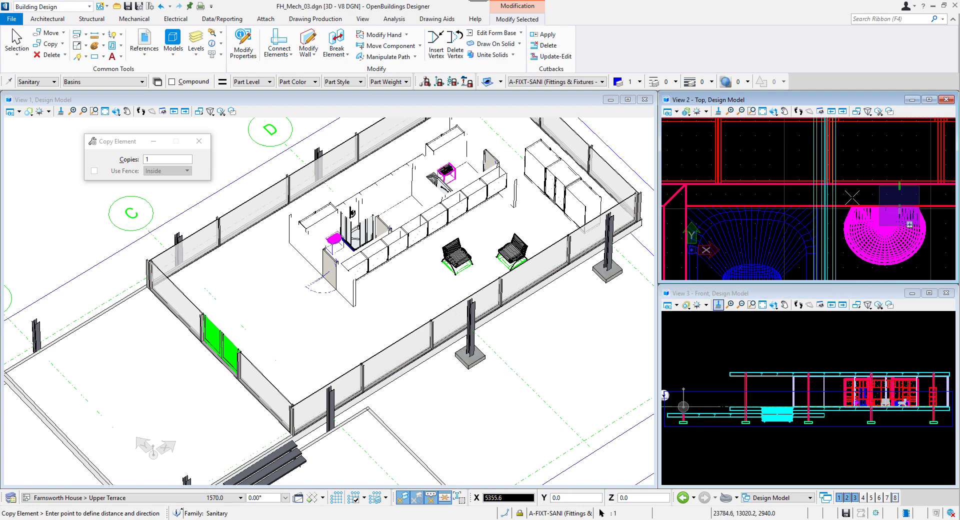
click(133, 19)
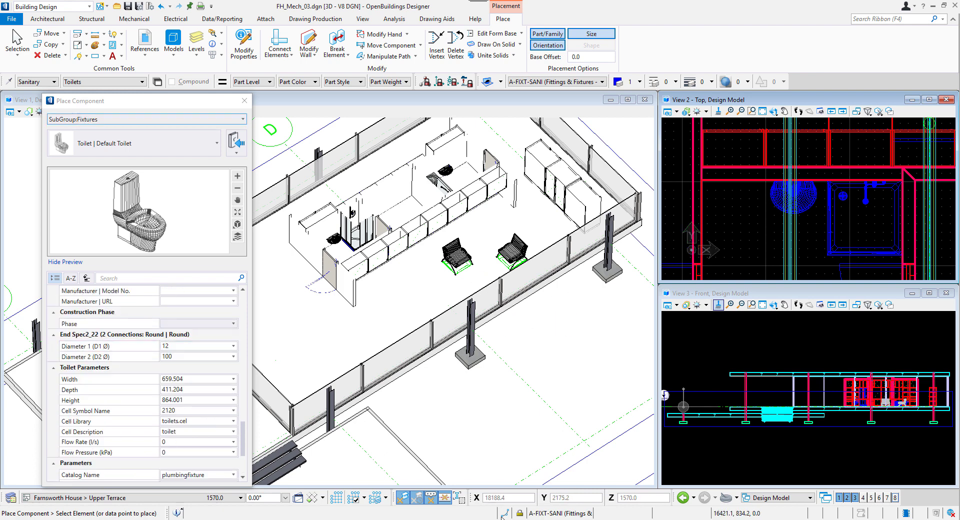
mouse_move(703, 184)
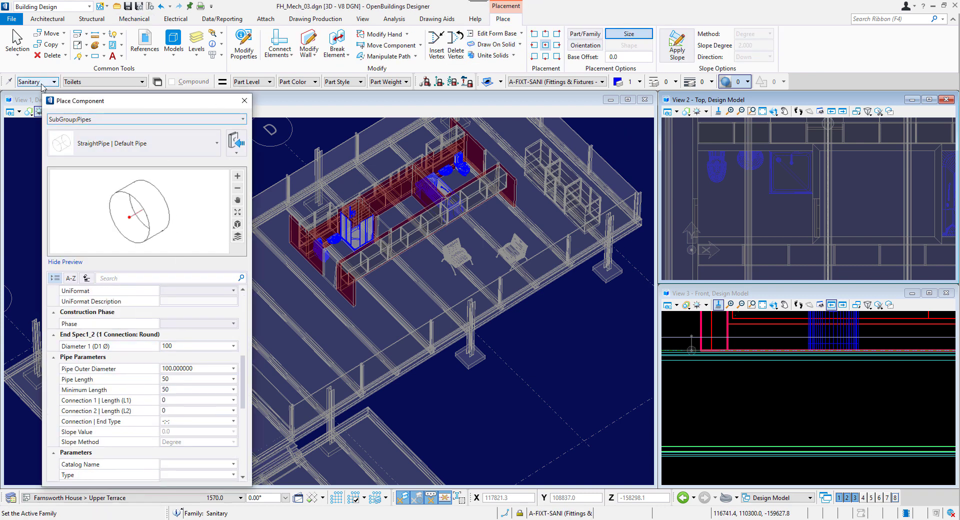
Switch to the SanitarySewer-New system and draw a short vertical drain pipe from the fixture.
click(34, 81)
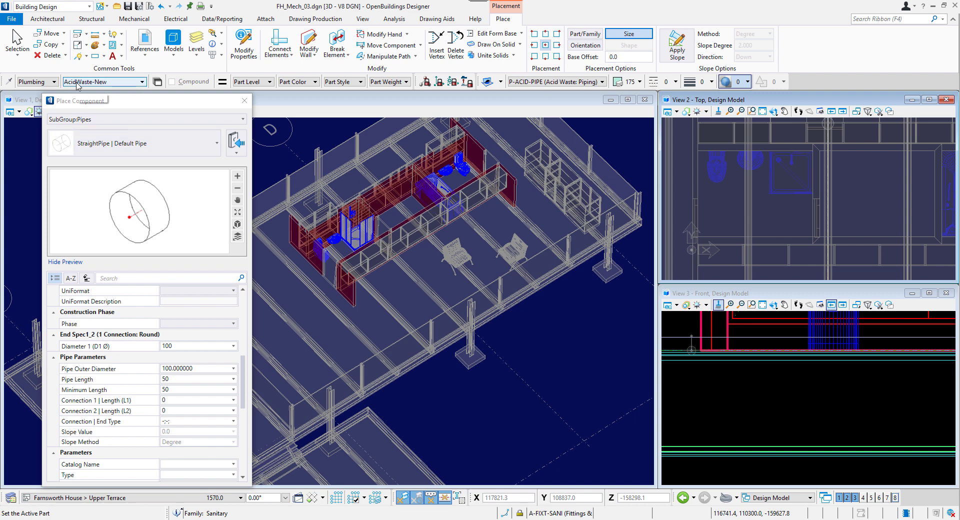
click(103, 81)
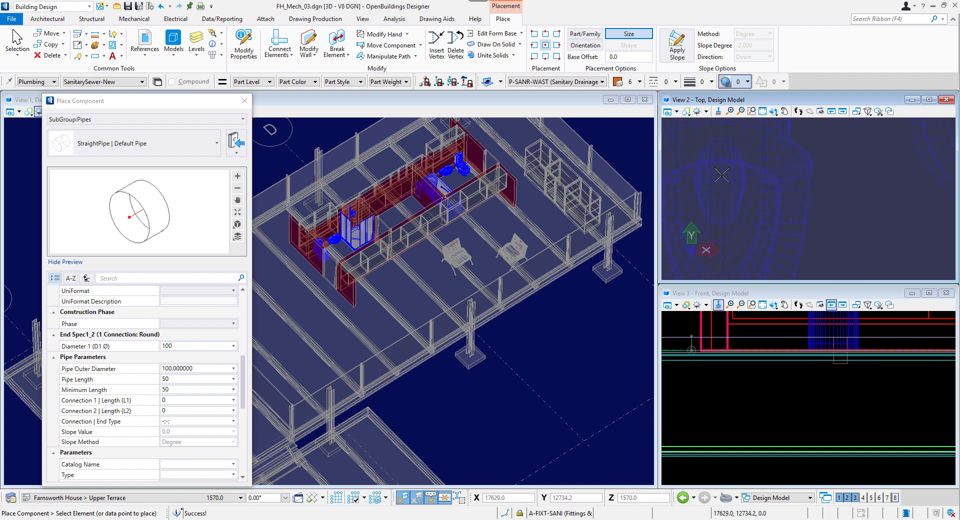
click(839, 404)
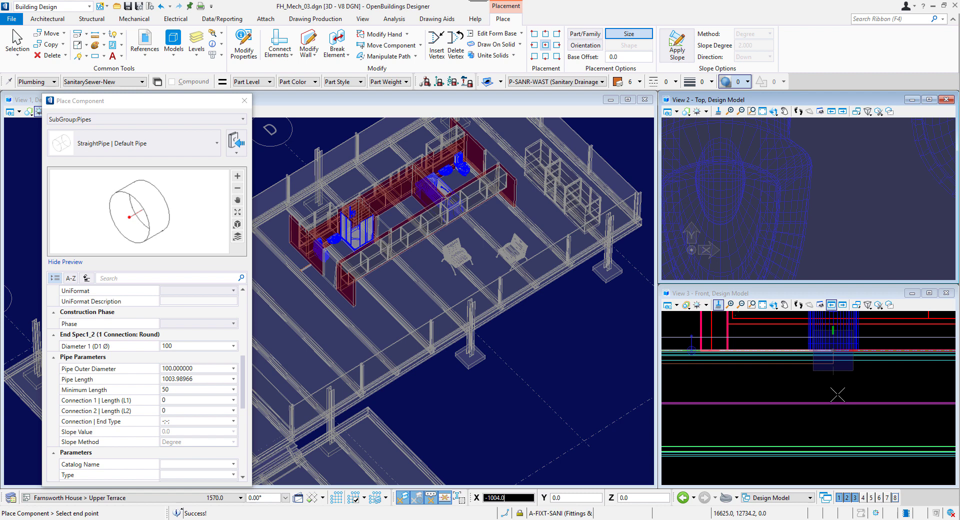
mouse_move(837, 395)
text(150)
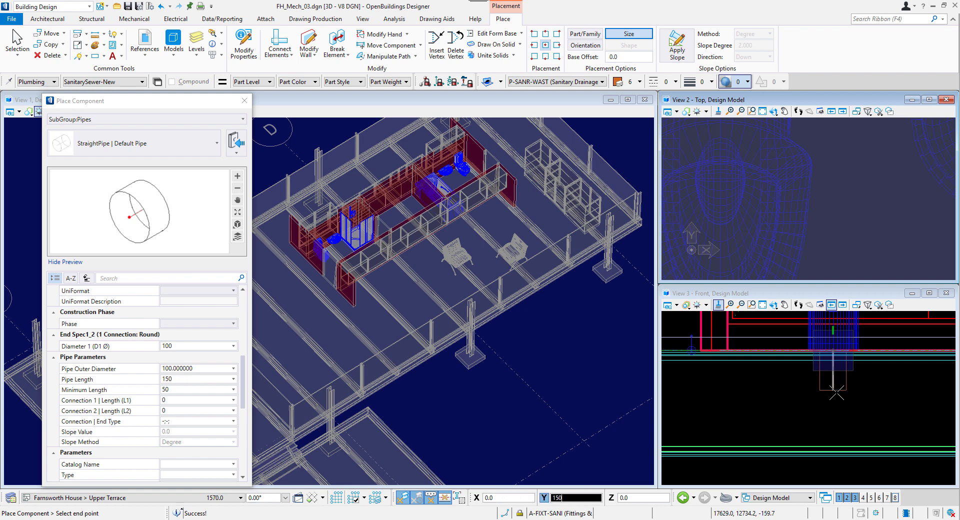
mouse_move(739, 178)
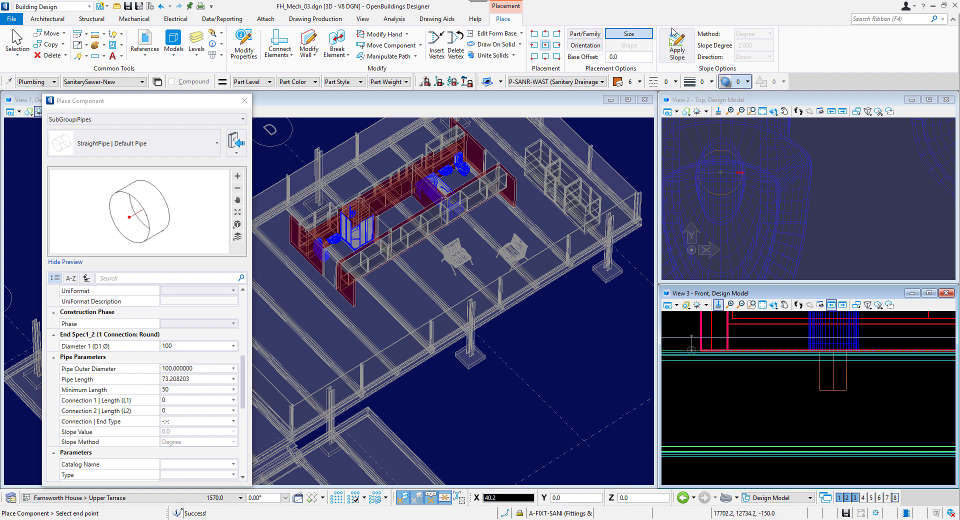
click(677, 44)
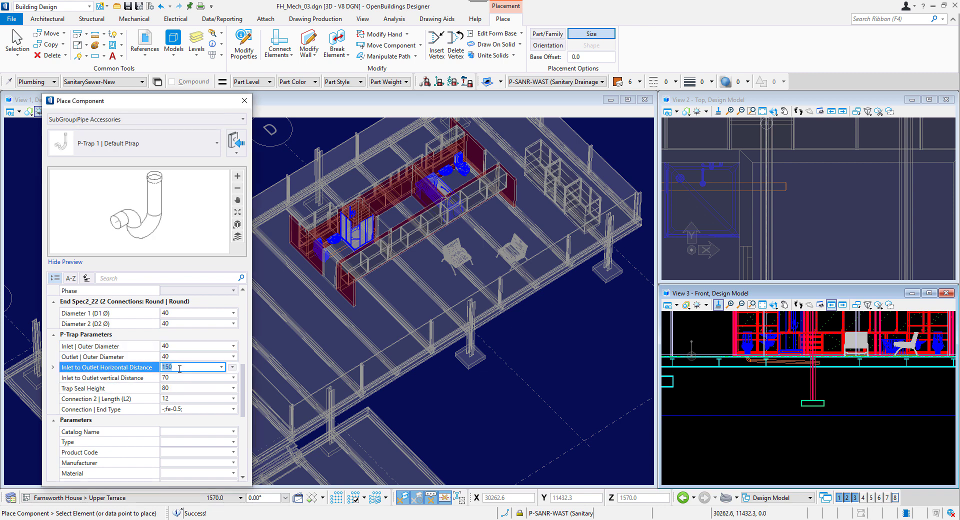
Place a P-trap with 132 inlet-to-outlet distance and run a 4° downward-sloped pipe from it.
text(132)
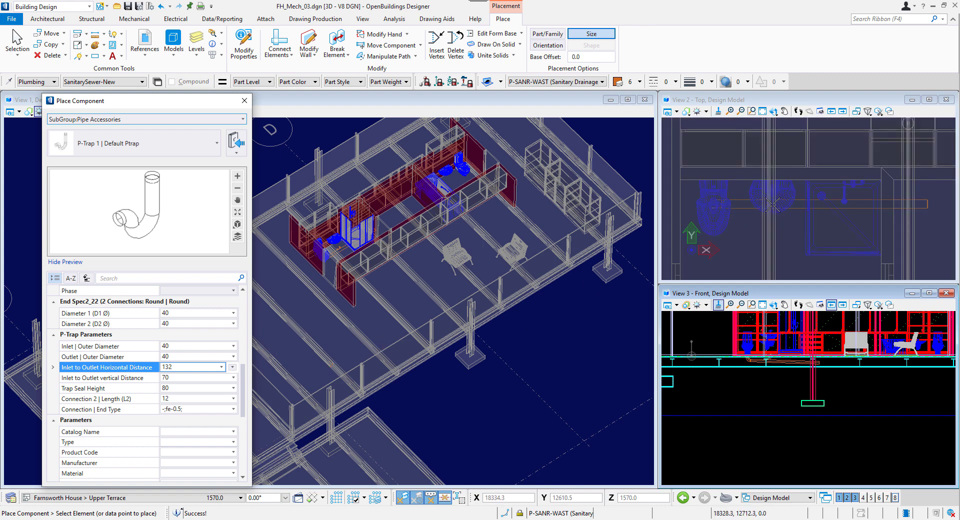
click(440, 81)
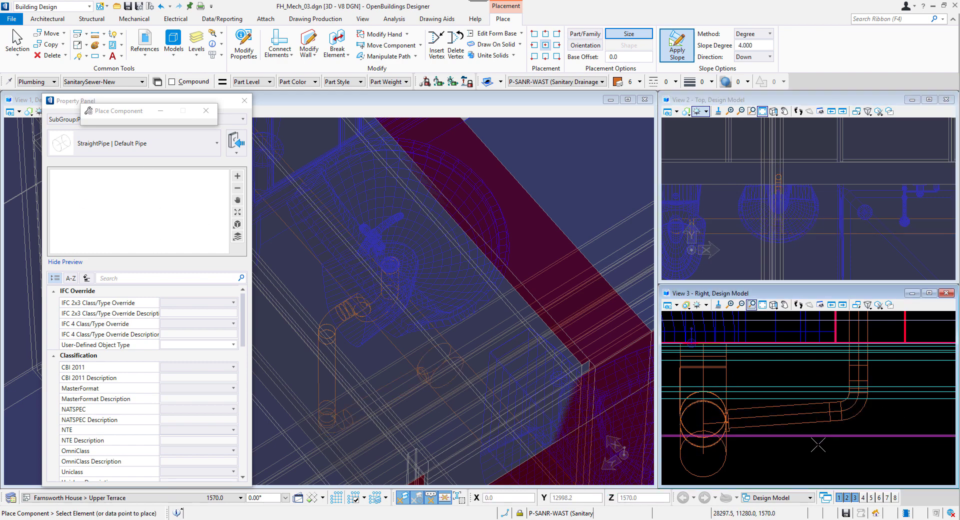
click(133, 19)
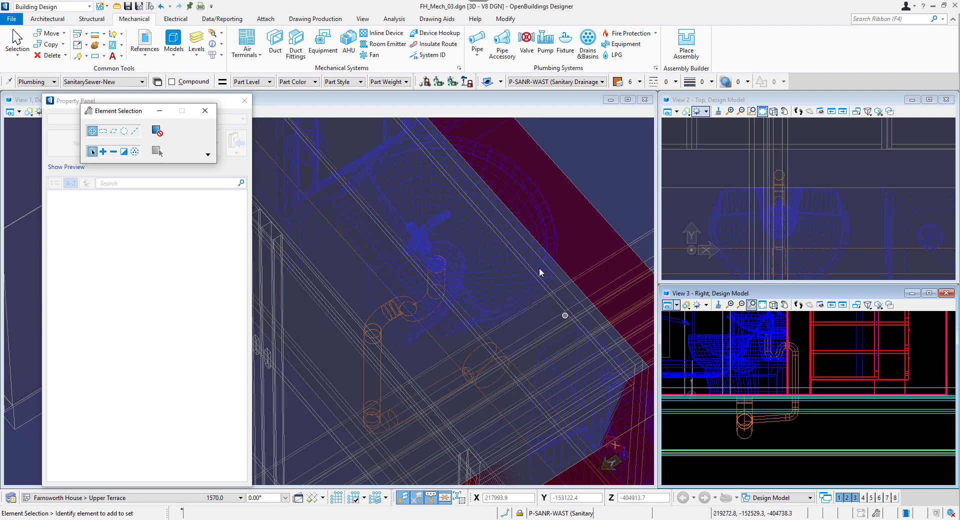
click(477, 43)
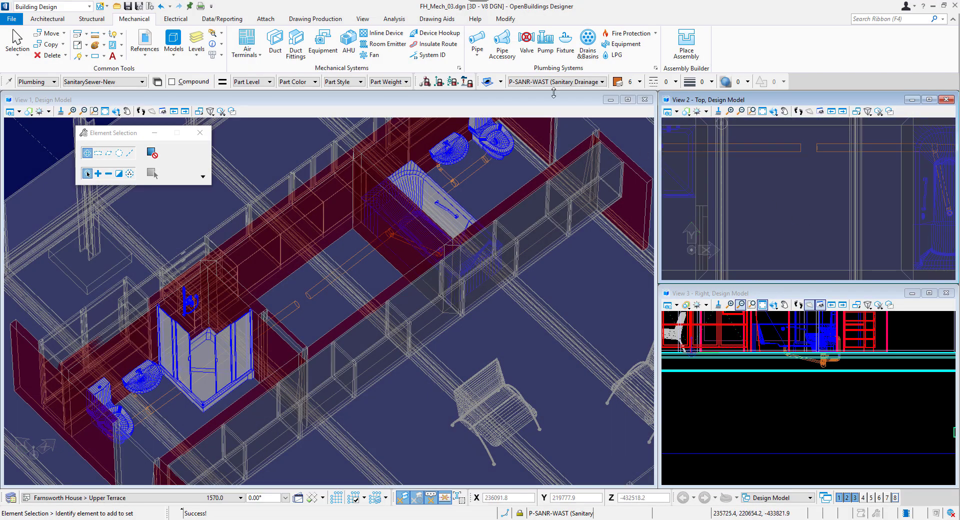
click(477, 43)
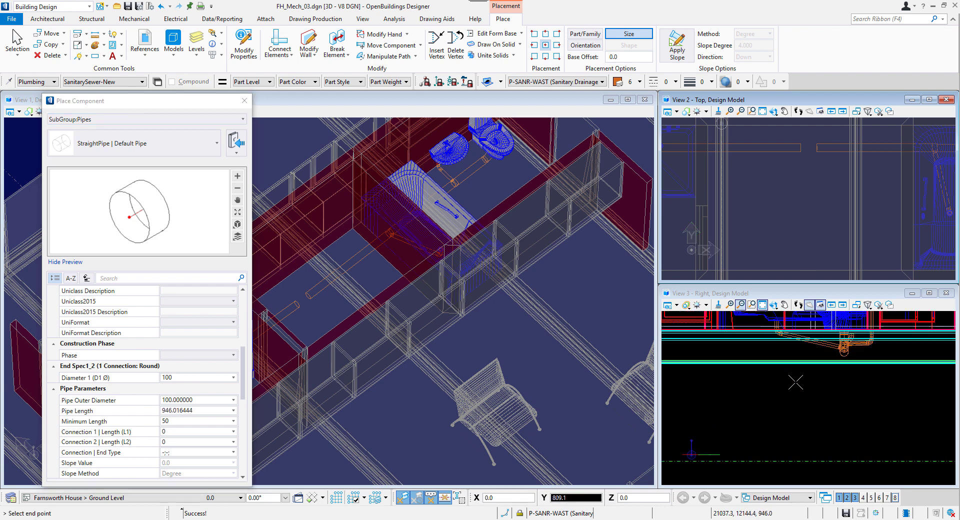
Drop the drain to Ground Level, add a 4° sloped horizontal run, then set slope direction to Up.
click(677, 44)
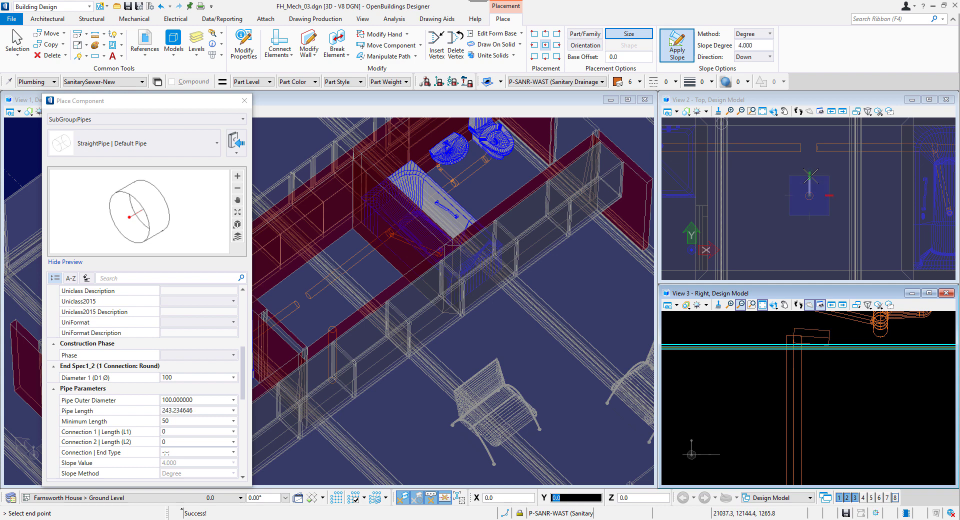
click(753, 56)
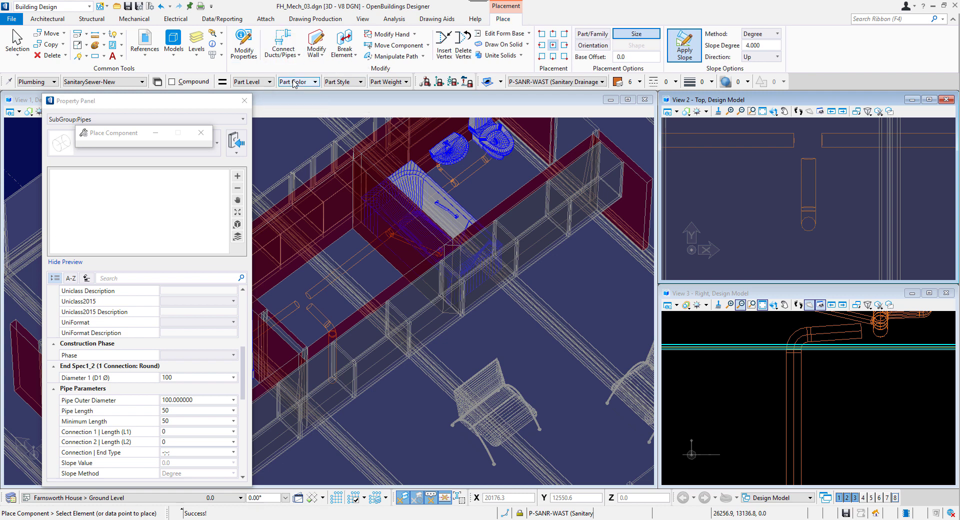
click(281, 43)
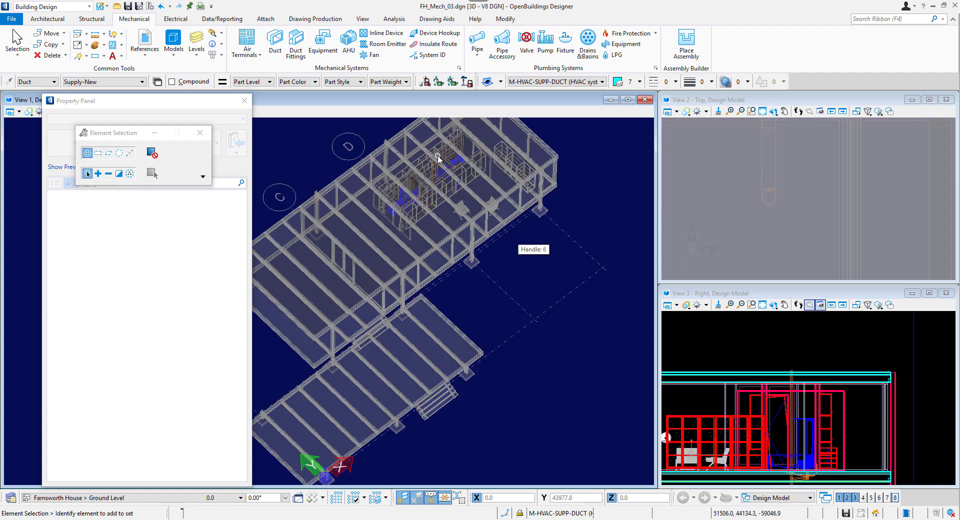
Place a Round Chimney Cap fan snapped to the top of the vent stack.
click(369, 55)
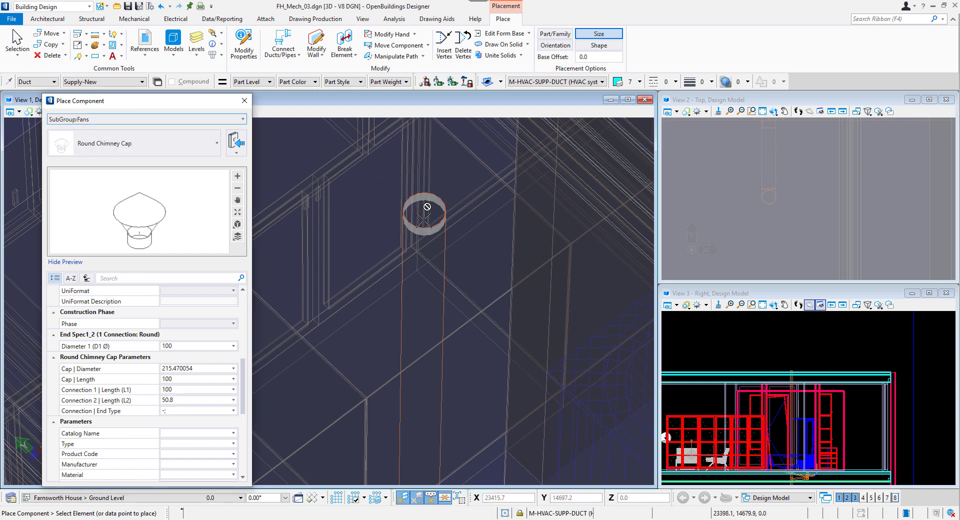
click(425, 214)
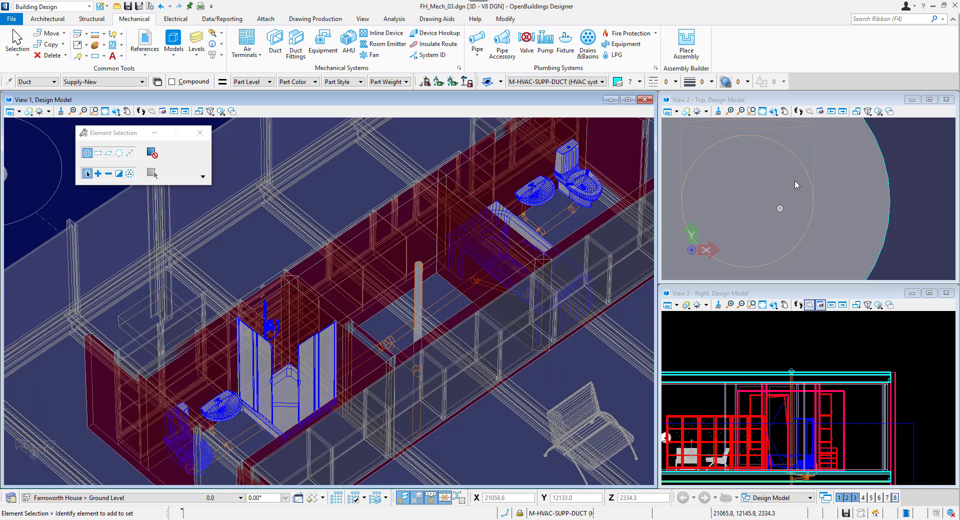
click(322, 43)
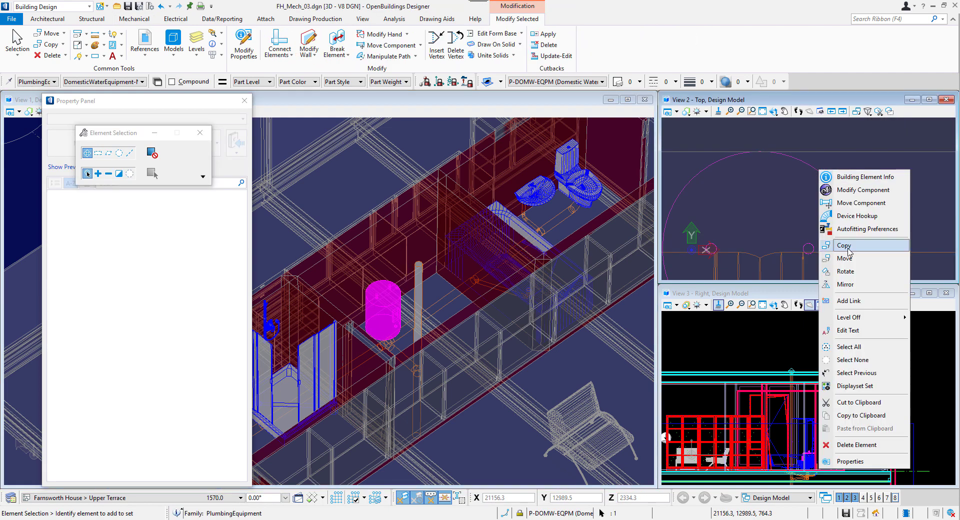
Copy the cylindrical water heater tank into the bathroom core beside the vent stack.
click(844, 246)
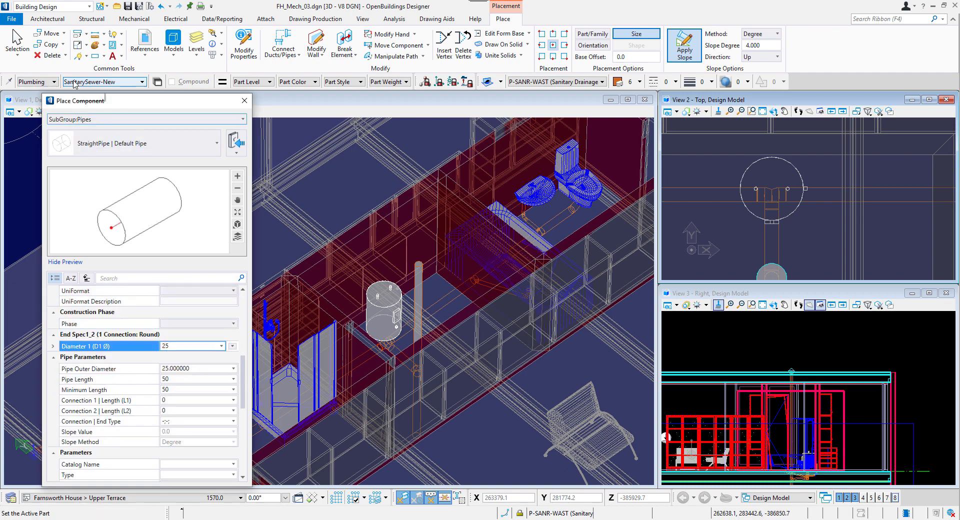
Switch to DomesticColdWater-New and run a 25 mm pipe from the heater top to the wall.
click(104, 81)
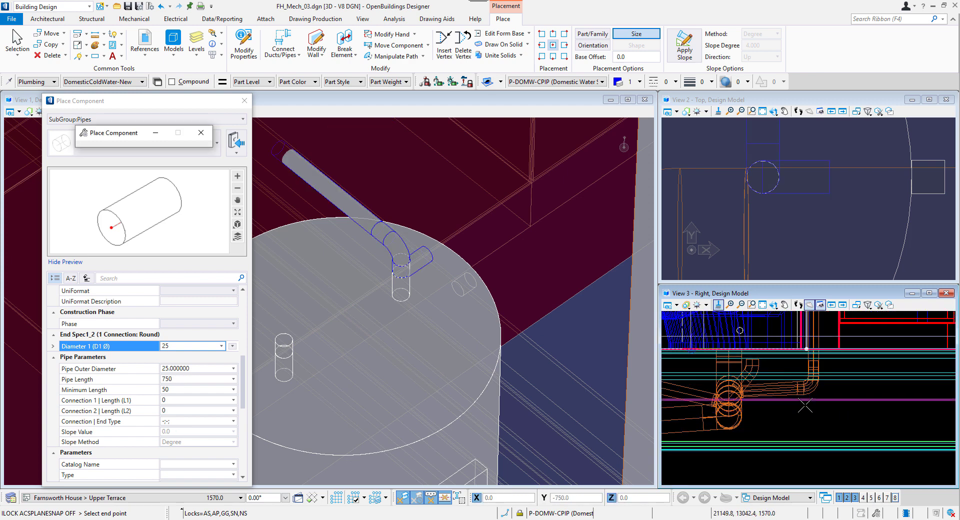
click(684, 45)
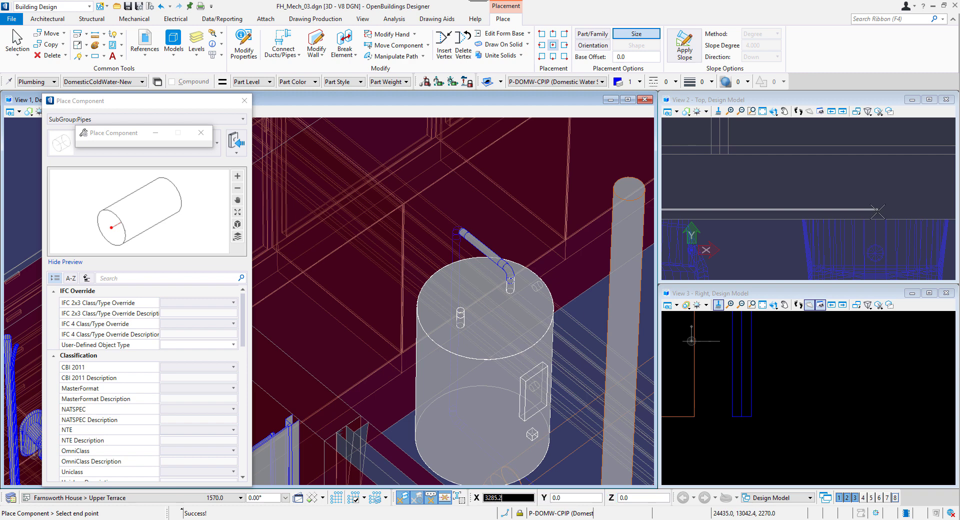
mouse_move(786, 419)
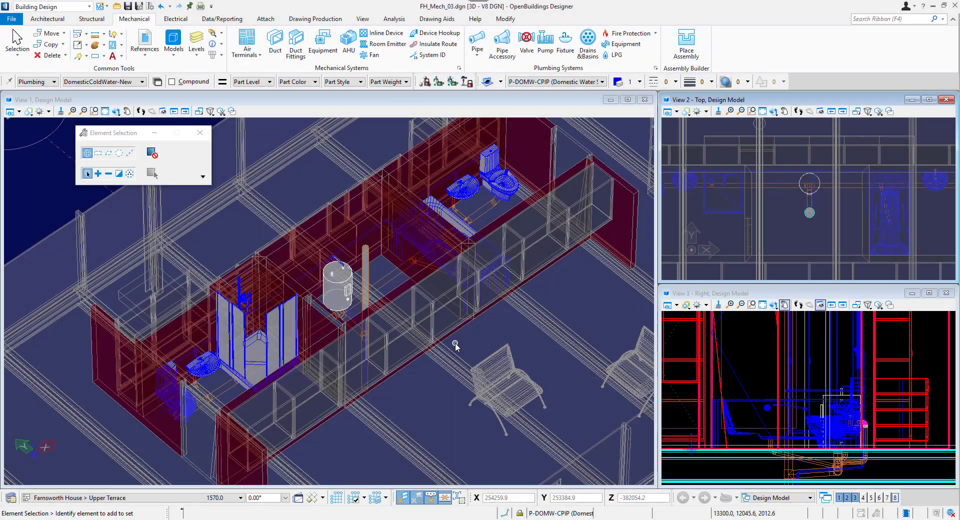
Orbit around the plumbing and turn on the architectural reference to show the whole house.
click(477, 42)
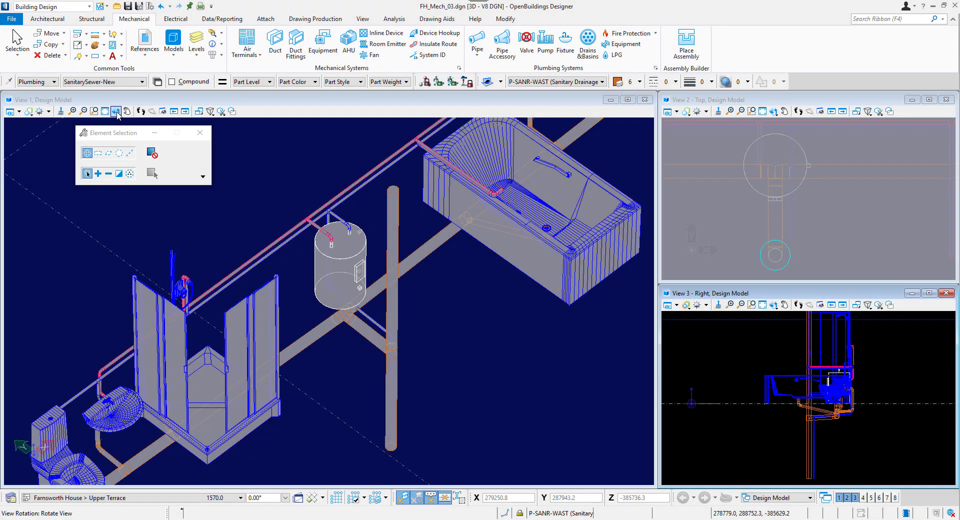
click(116, 111)
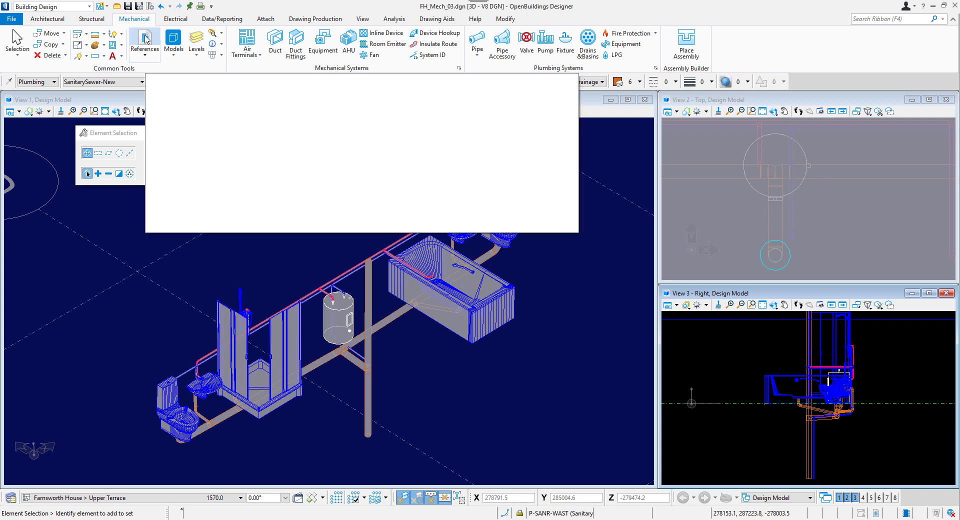
click(144, 44)
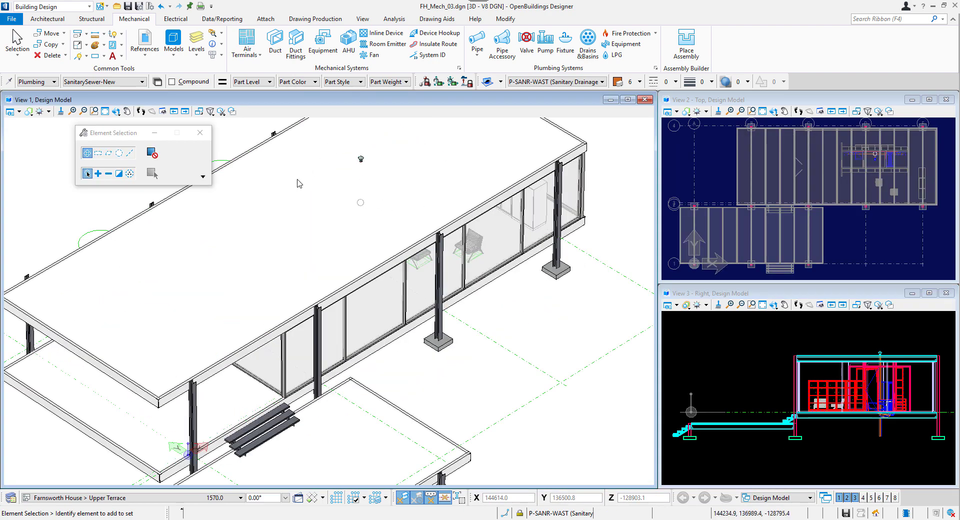
Make Ground Level the active floor in the Floor Selector.
click(113, 111)
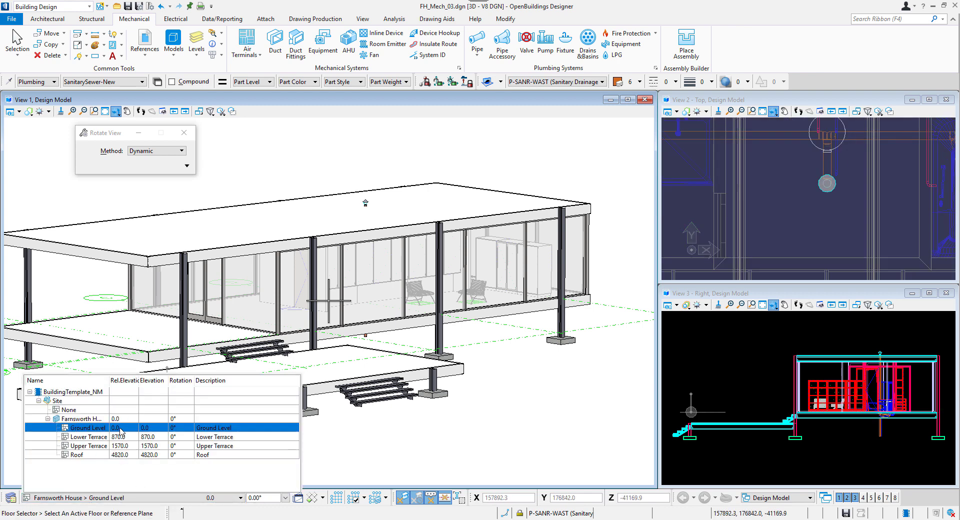
click(47, 19)
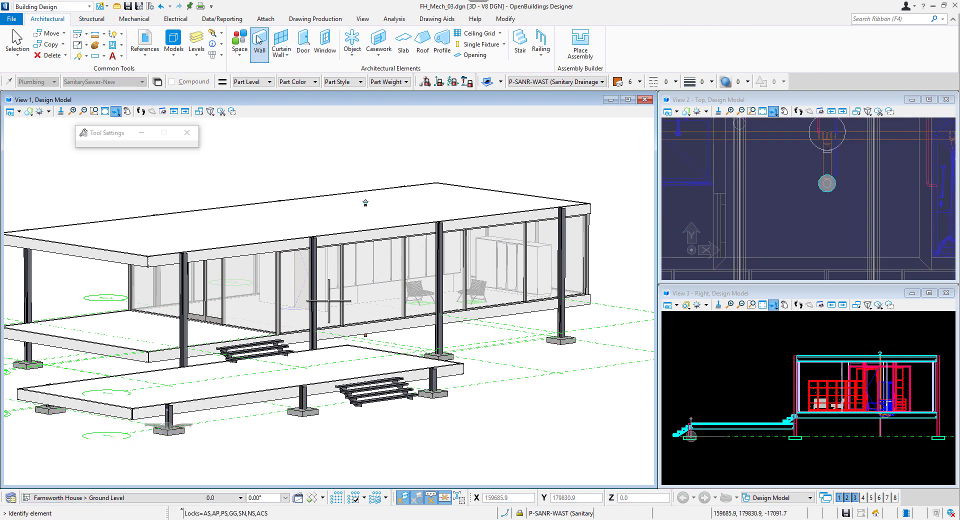
Place an Insitu Concrete arc wall, height 1170.0, centred on the drain pipe.
click(259, 42)
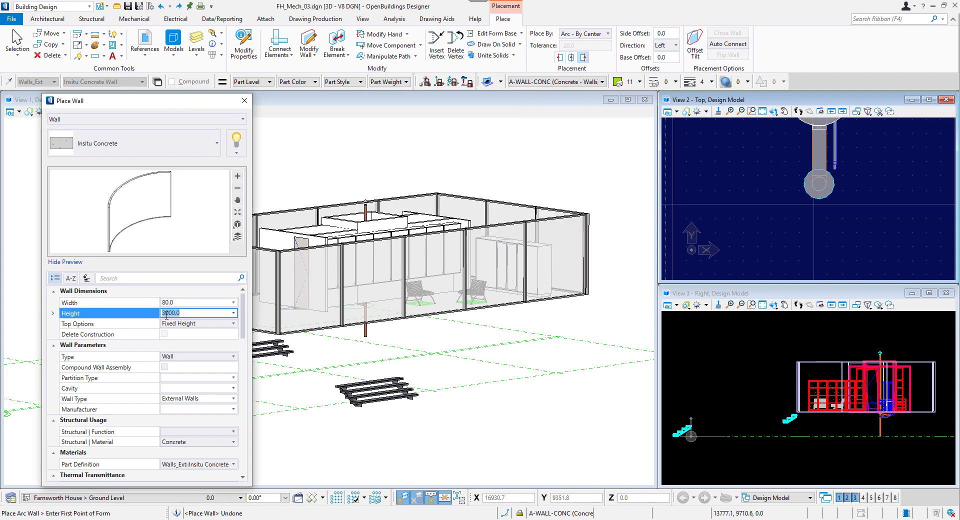
text(1170.0)
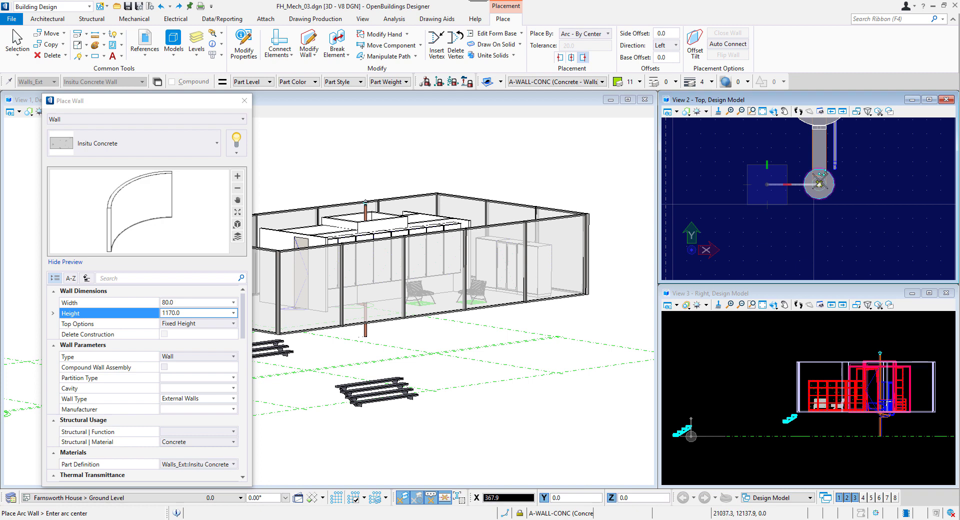
click(817, 183)
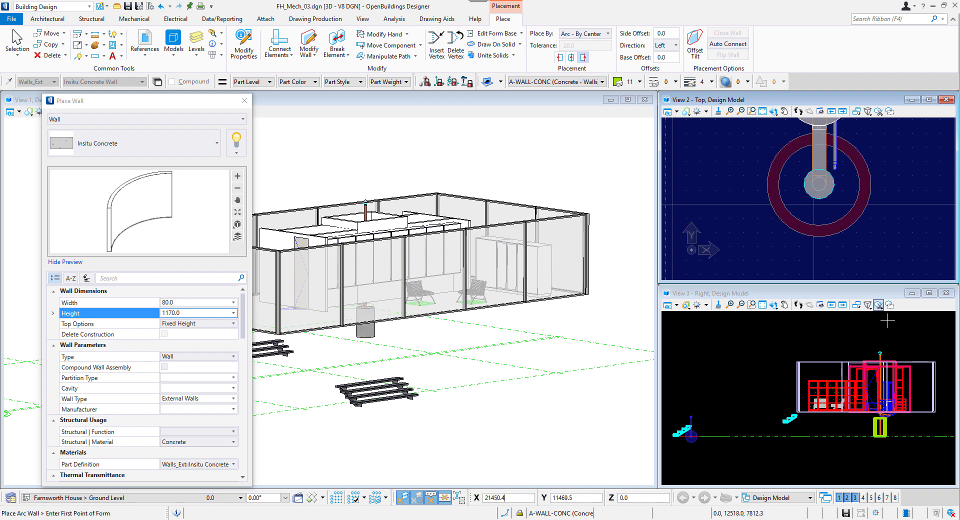